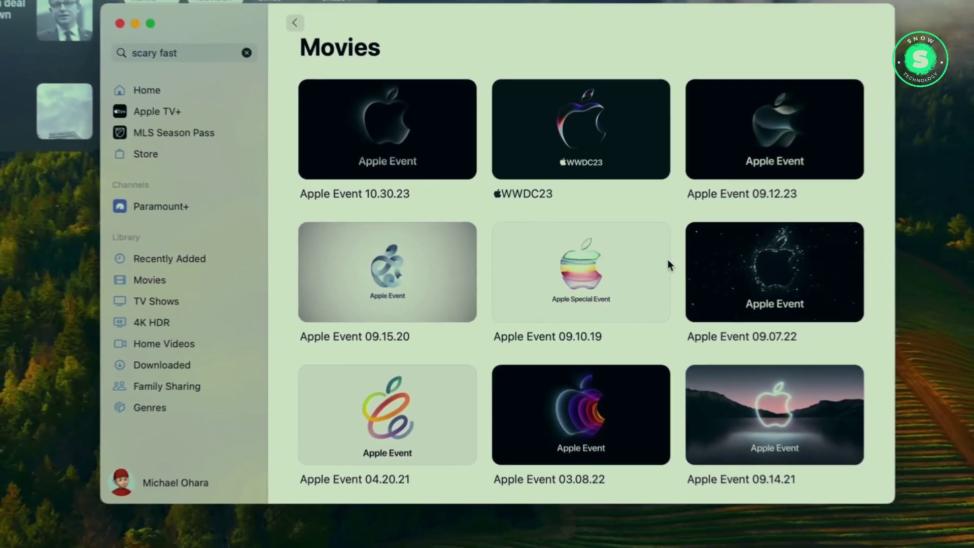
pyautogui.scroll(-3)
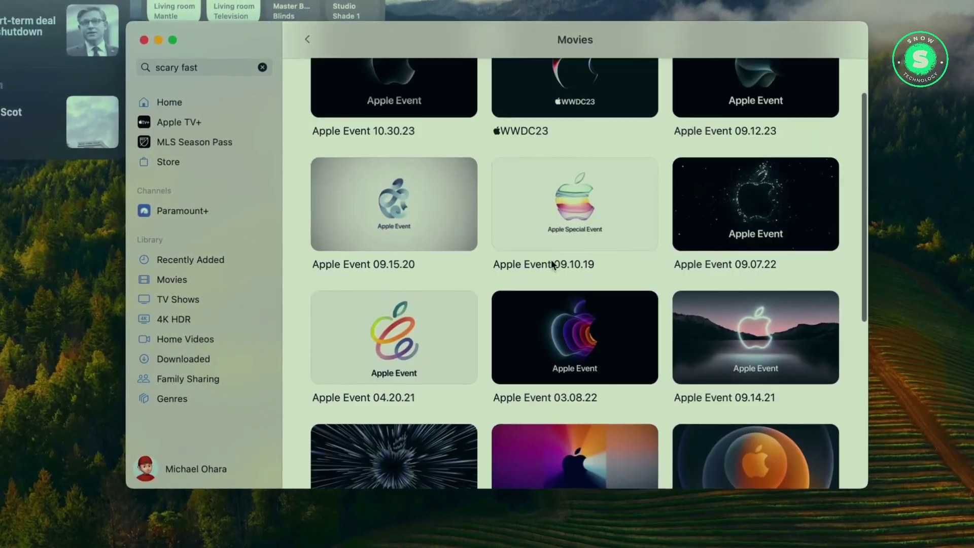